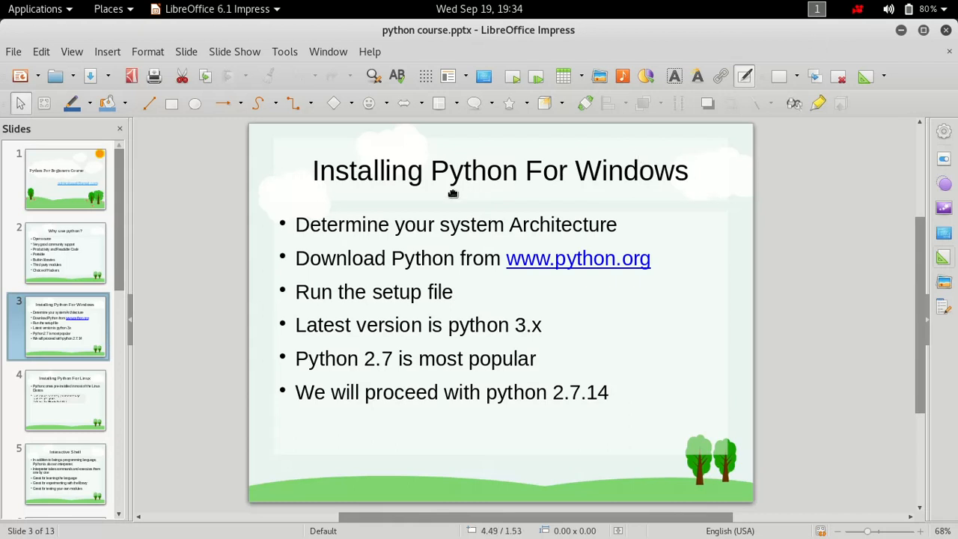
# Walk through the slide's bullets on checking Windows architecture and downloading Python.
pyautogui.doubleClick(414, 224)
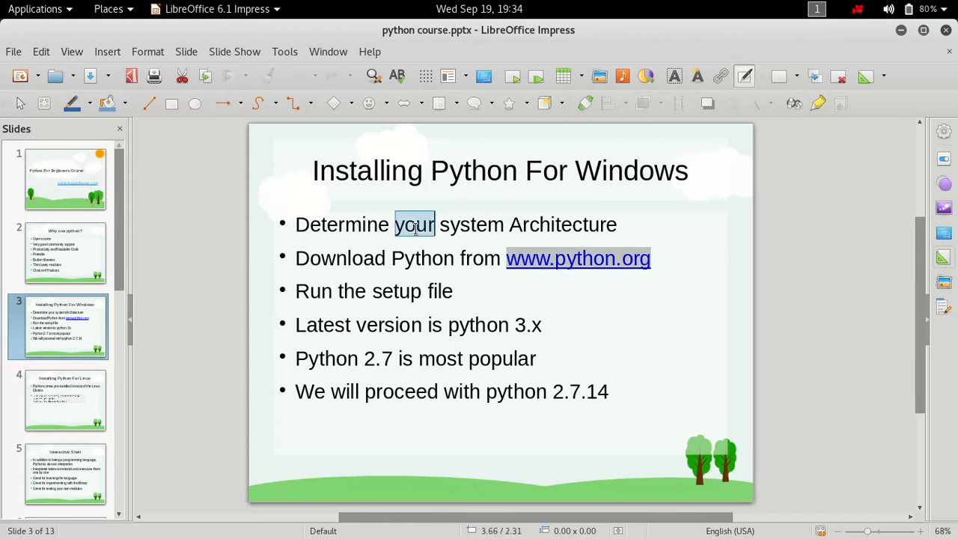
pyautogui.click(551, 225)
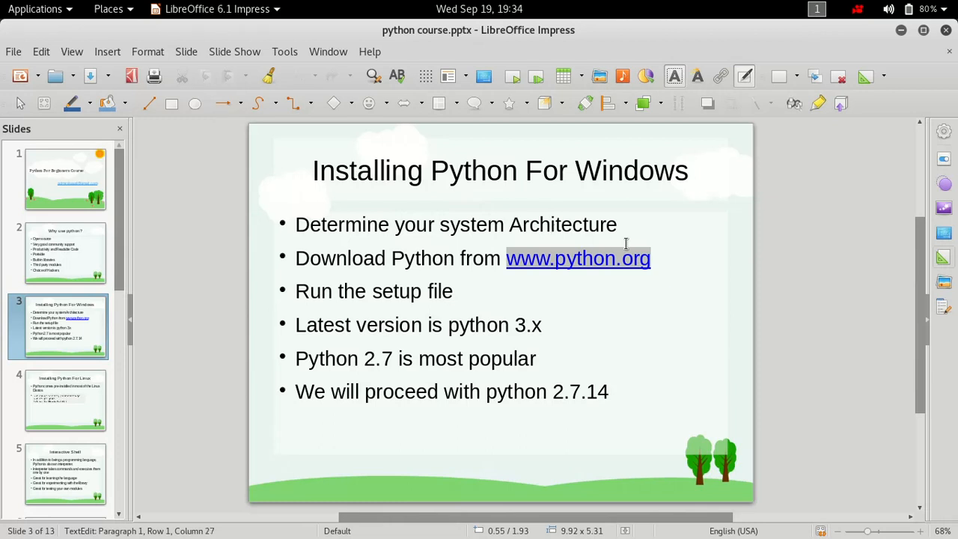
pyautogui.click(552, 224)
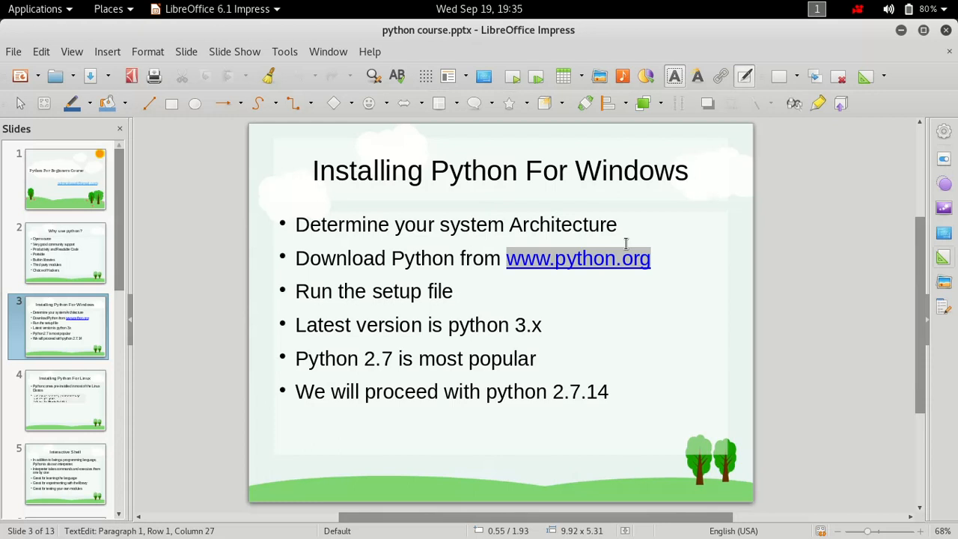
pyautogui.click(551, 225)
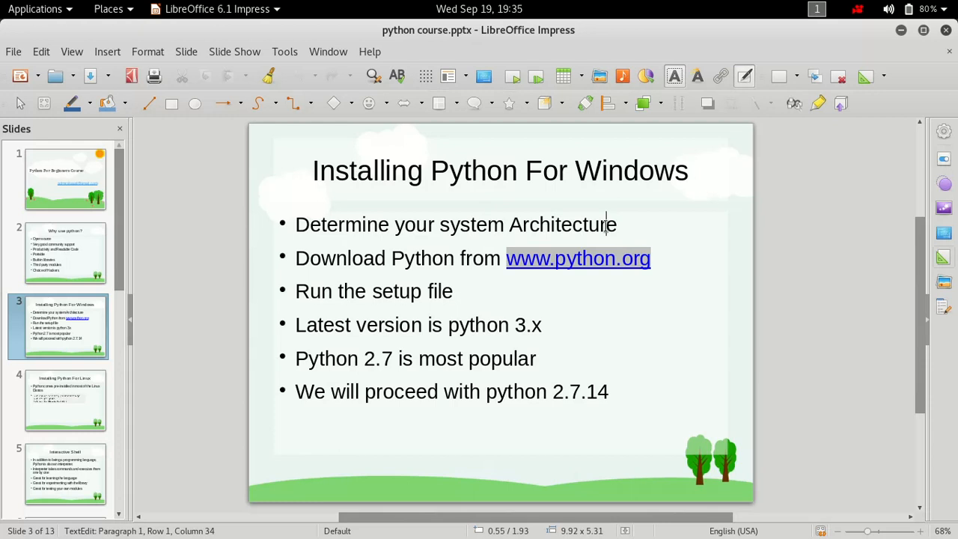
pyautogui.moveTo(606, 225)
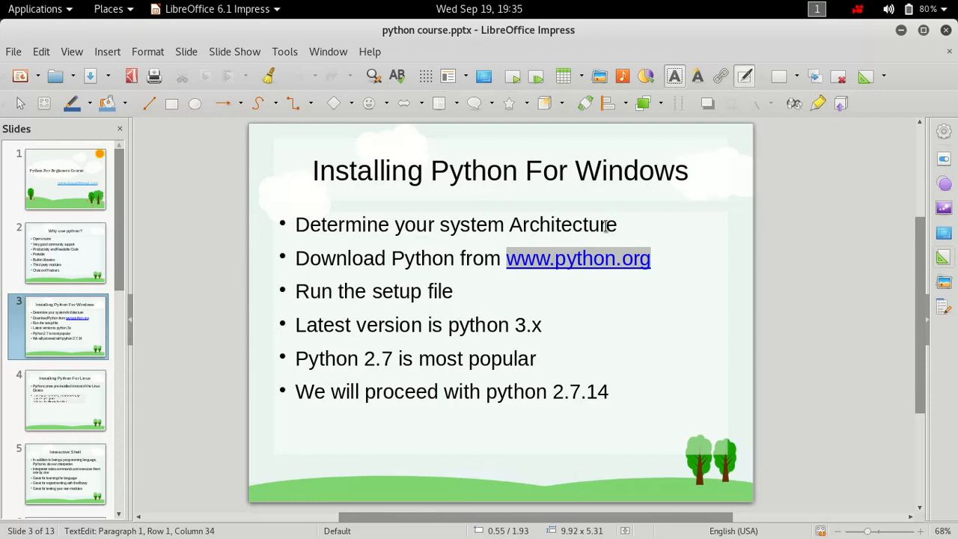
pyautogui.moveTo(524, 300)
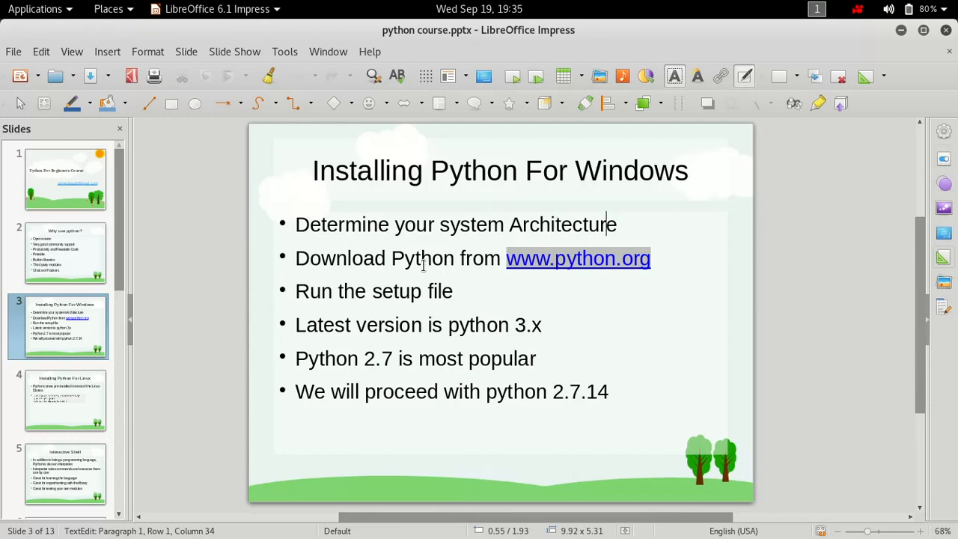
pyautogui.doubleClick(423, 258)
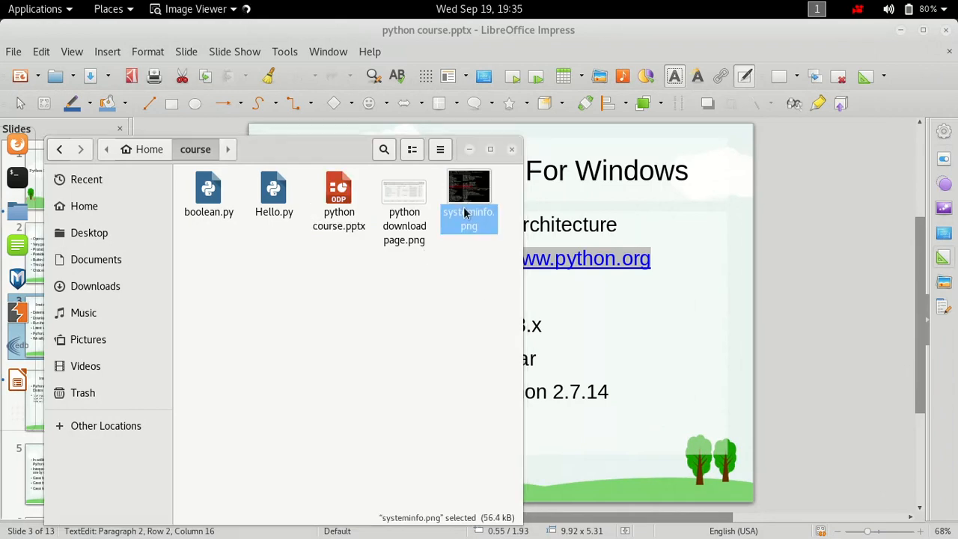
# View the systeminfo screenshot showing the x86-based PC system type in Image Viewer.
pyautogui.doubleClick(469, 192)
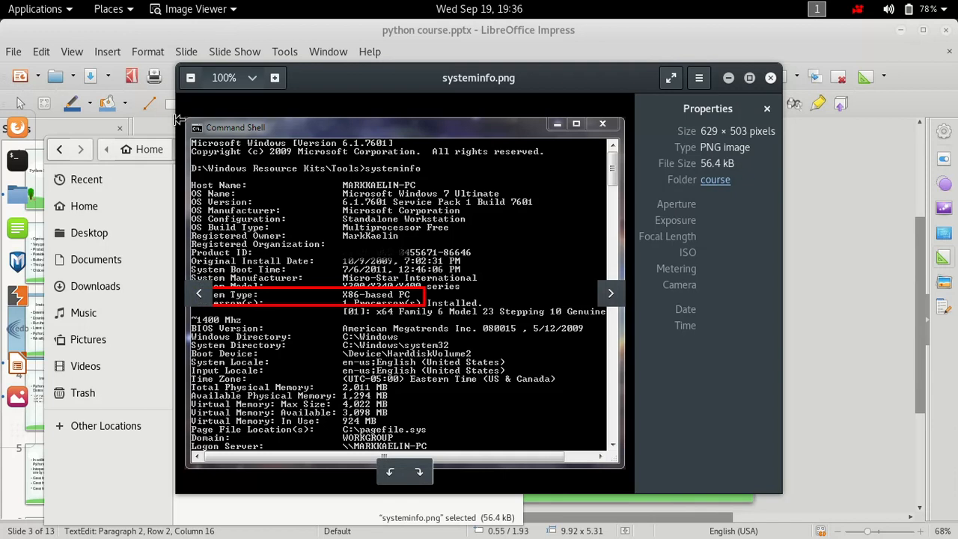
pyautogui.moveTo(582, 474)
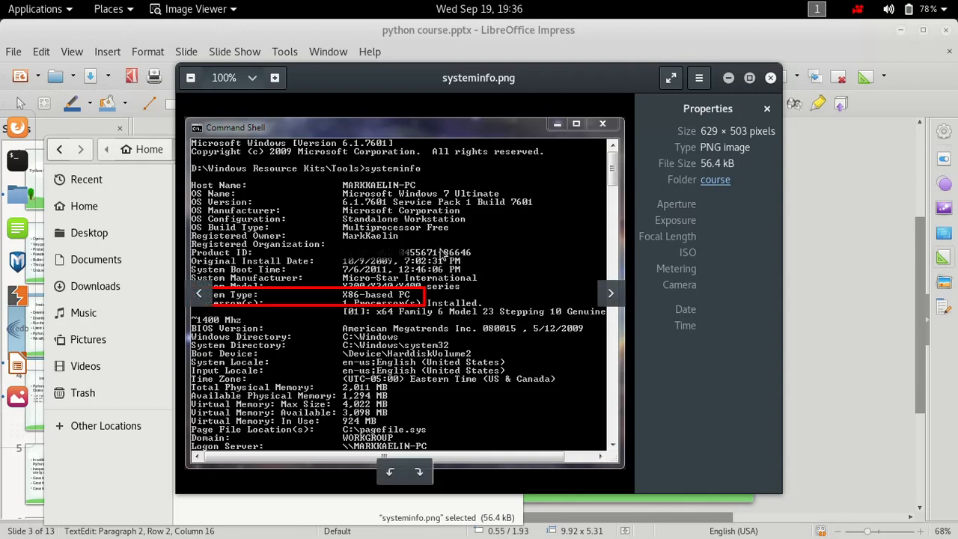
pyautogui.moveTo(427, 183)
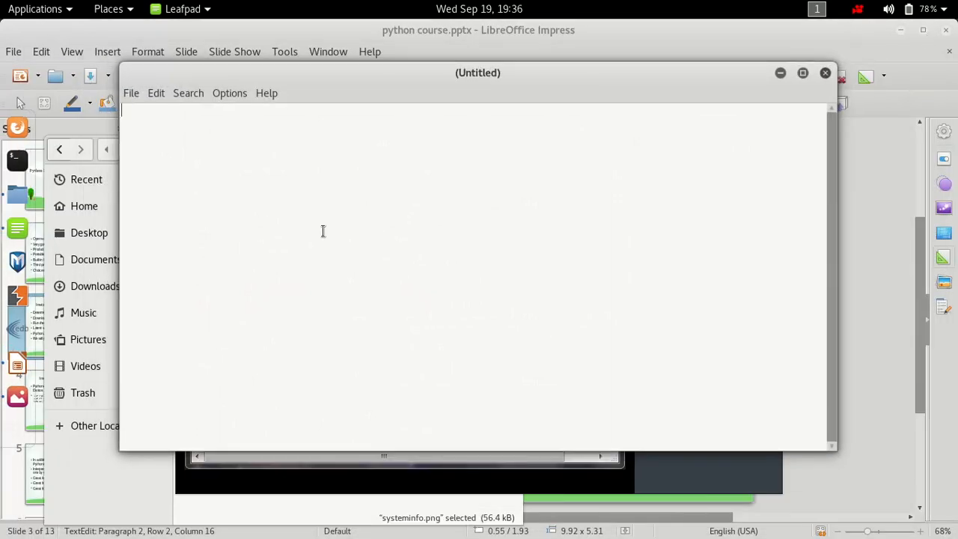
# Write the architecture notes 'x86 - 32bit', 'x64 - 64bit' and 'x86_64' in Leafpad.
pyautogui.write('x')
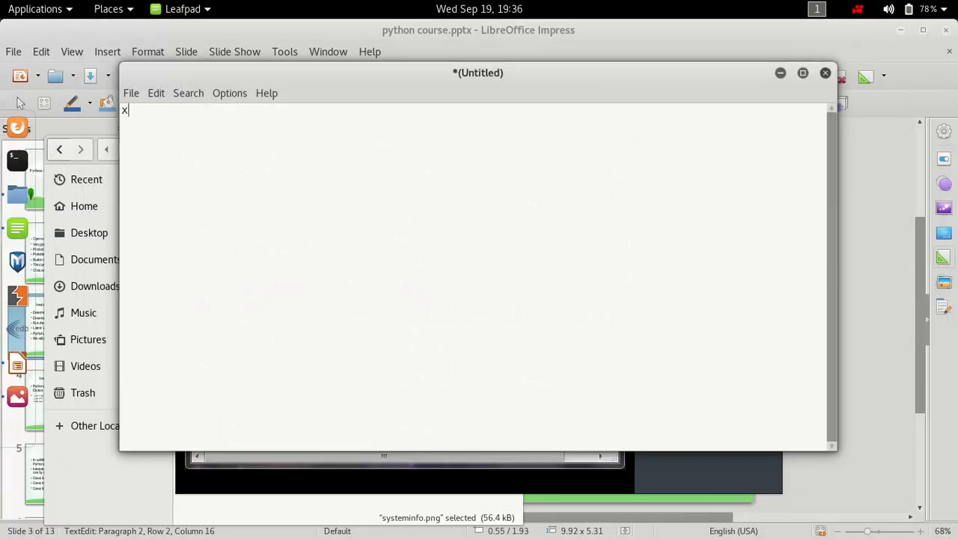
pyautogui.write('86')
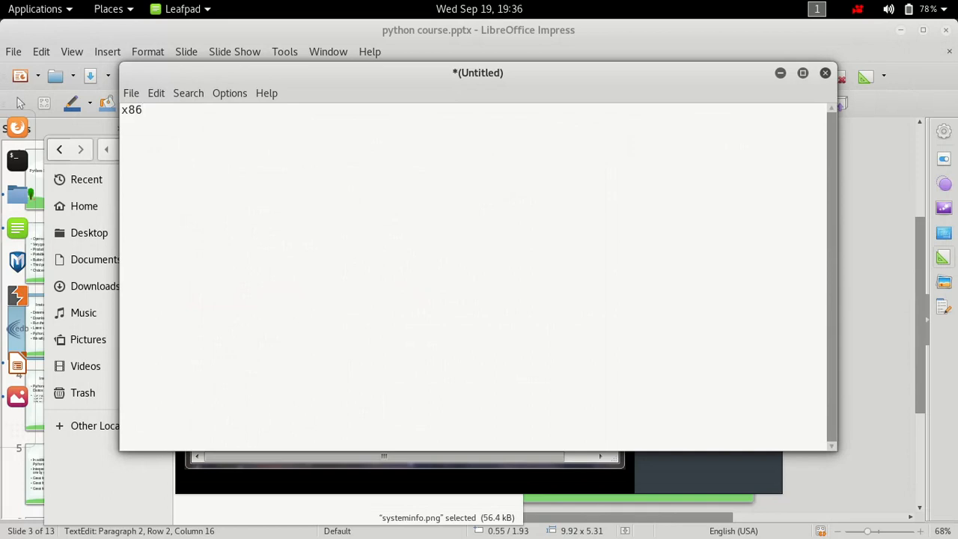
pyautogui.write('-')
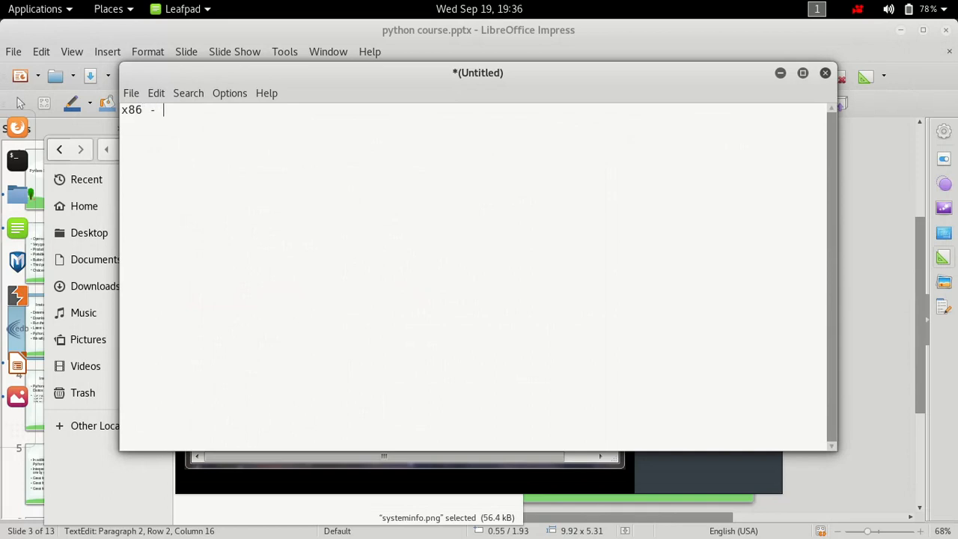
pyautogui.write('32bit')
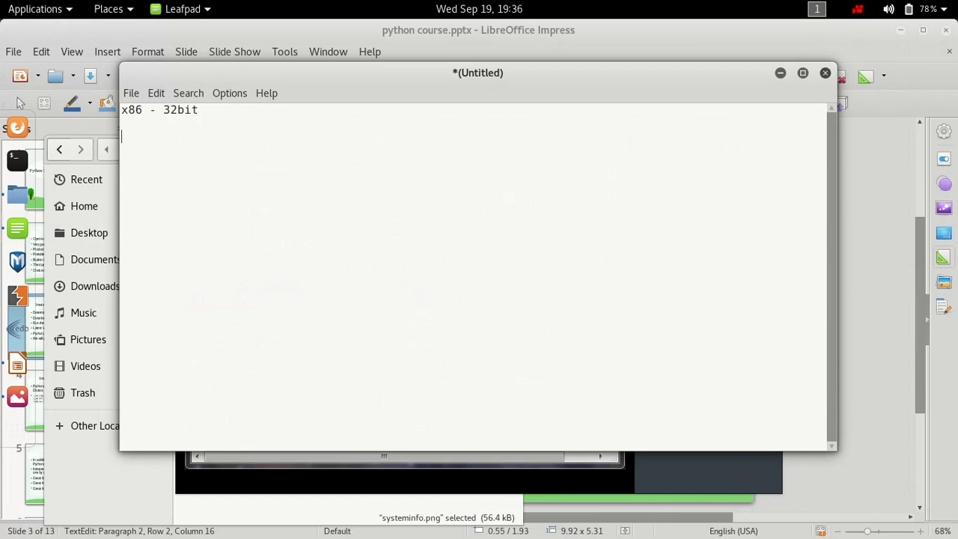
pyautogui.write('x64')
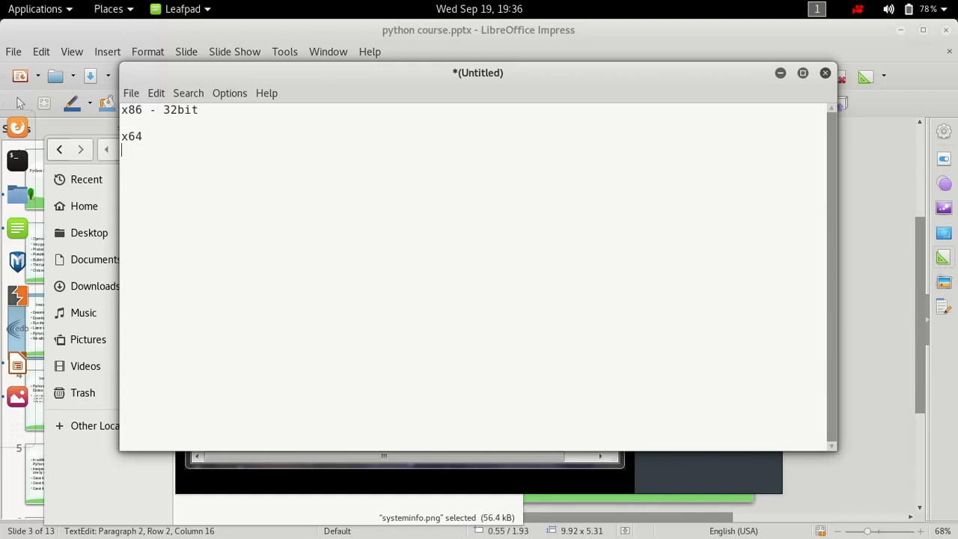
pyautogui.write('x86_')
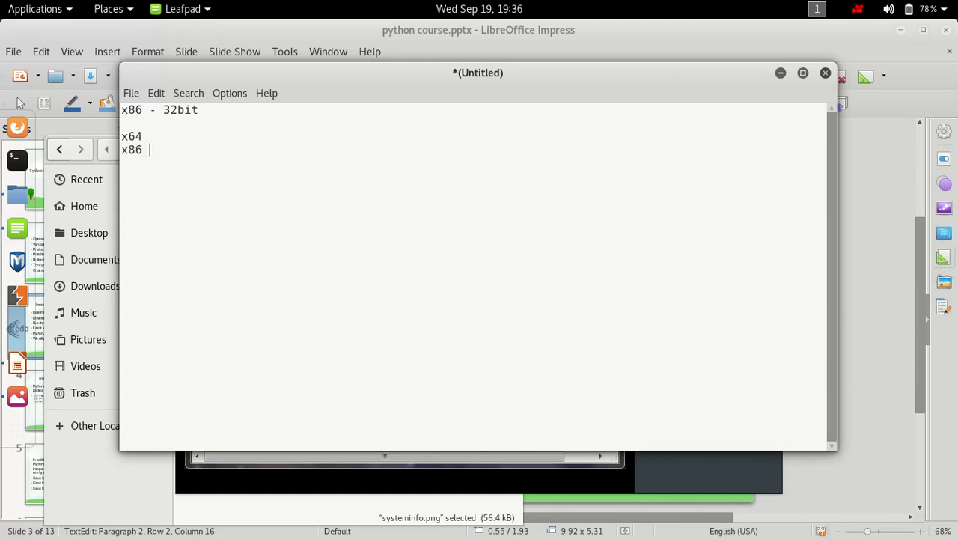
pyautogui.write('64')
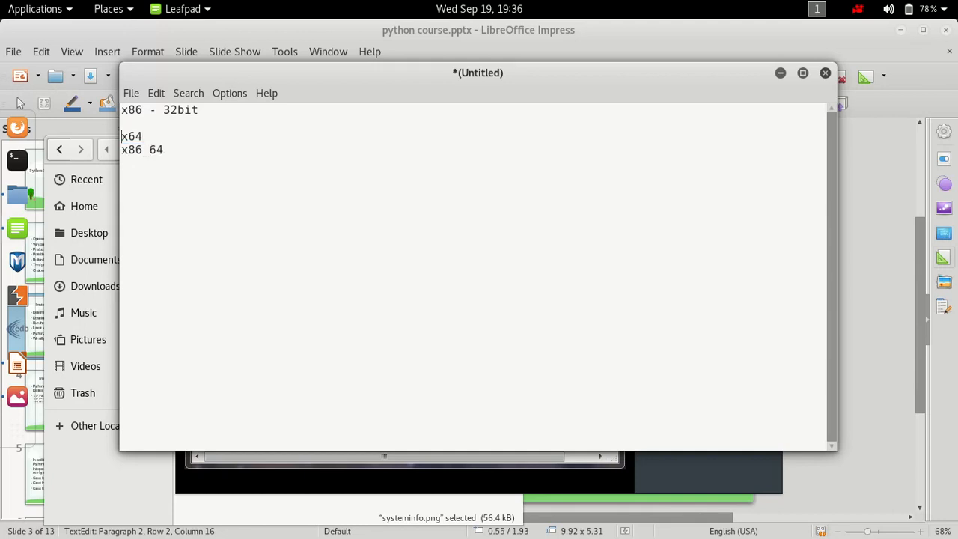
pyautogui.write('-')
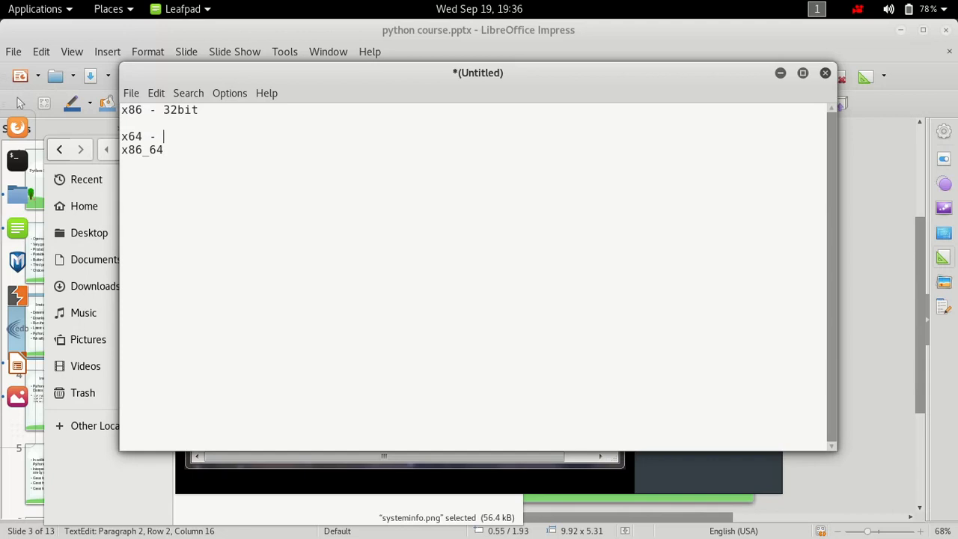
pyautogui.write('64')
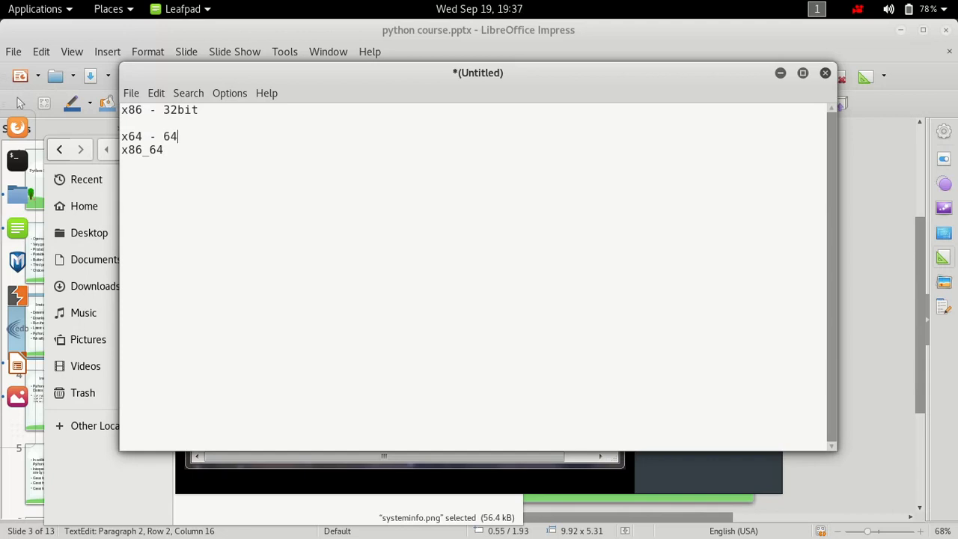
pyautogui.write('bit')
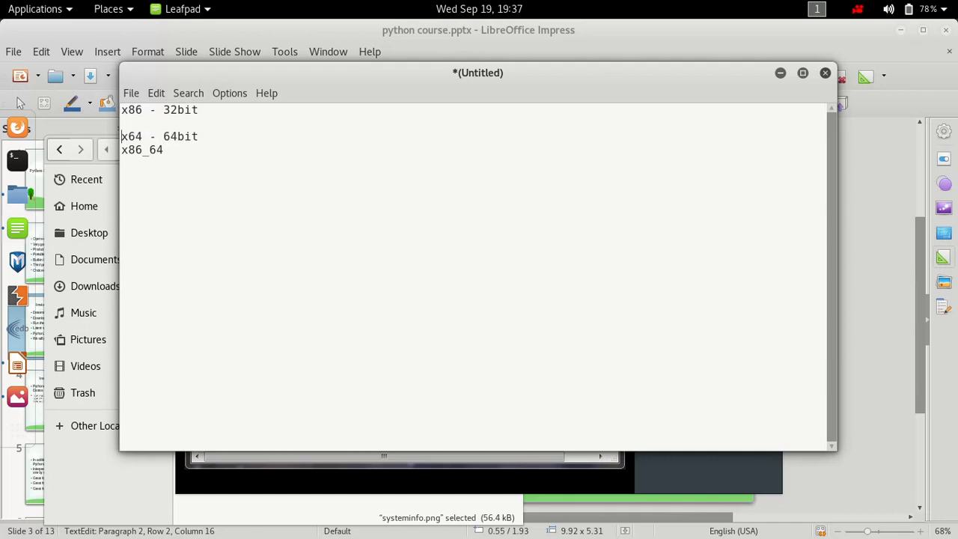
pyautogui.moveTo(122, 136); pyautogui.dragTo(164, 149)
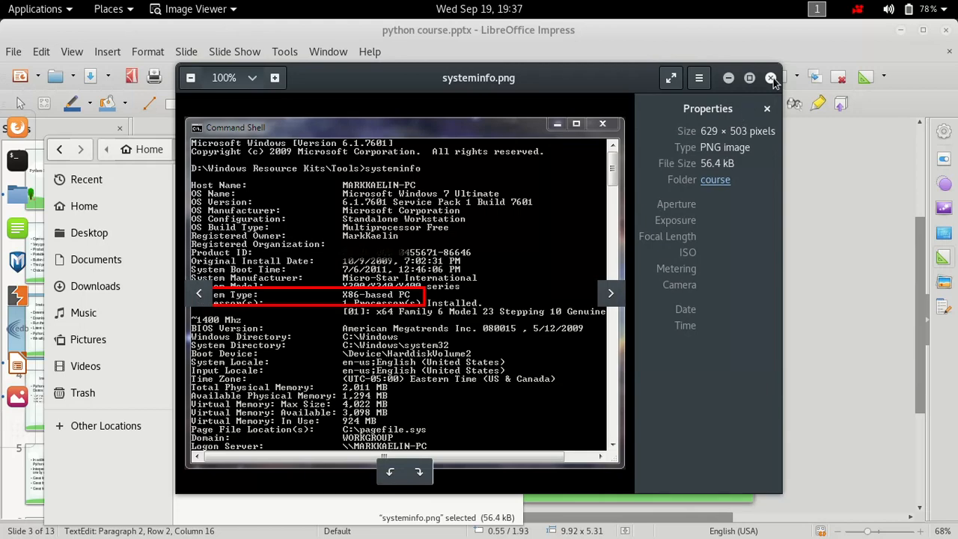
# Swap the systeminfo screenshot for the python download page screenshot listing Python 2.7.14 installers.
pyautogui.click(773, 78)
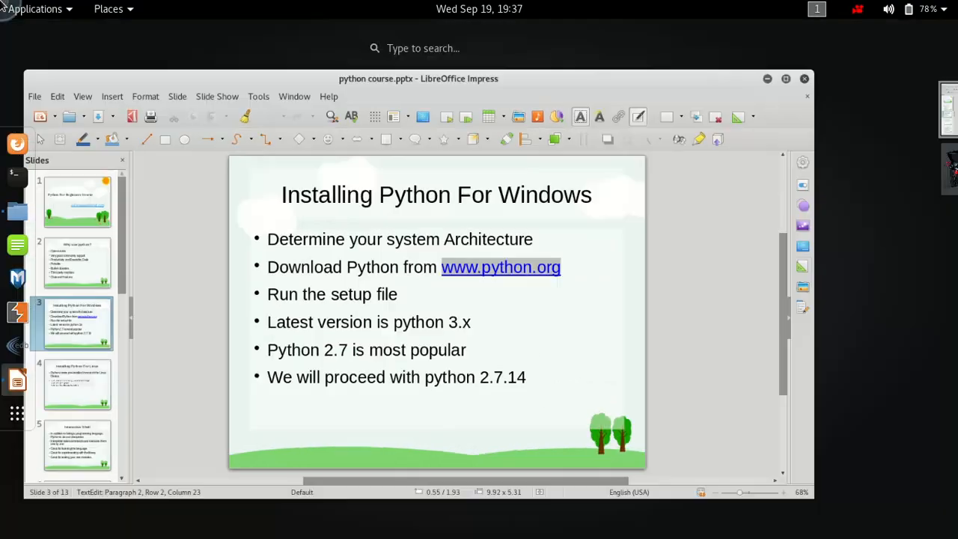
pyautogui.click(469, 192)
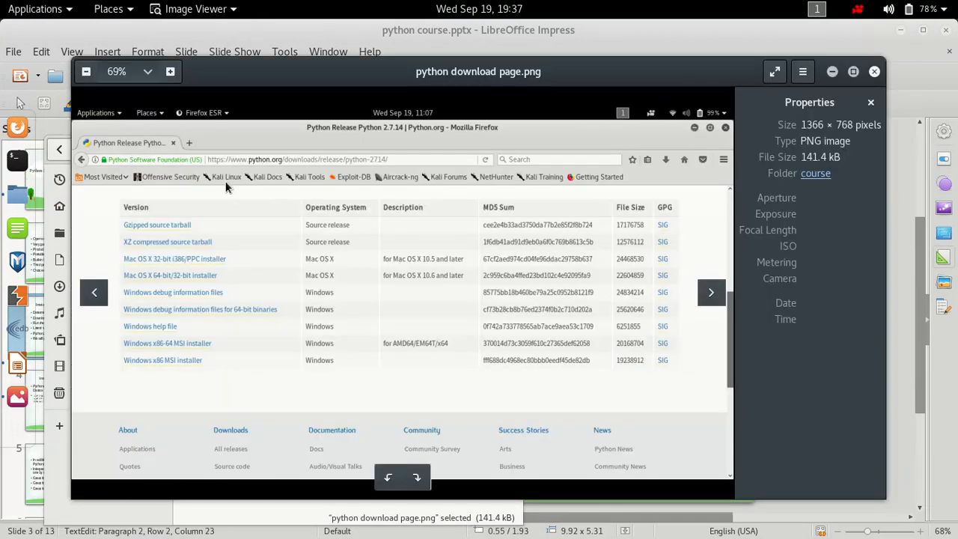
pyautogui.moveTo(299, 168)
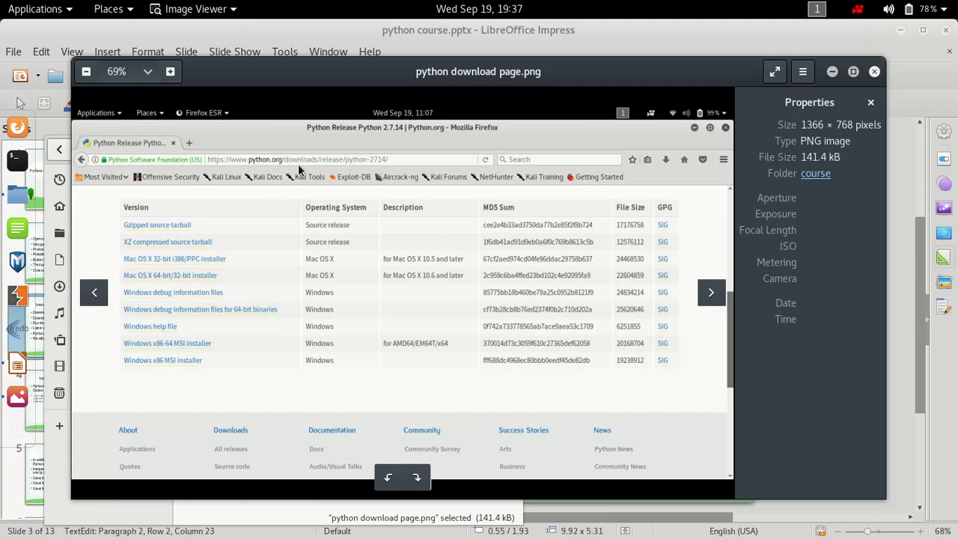
pyautogui.moveTo(367, 180)
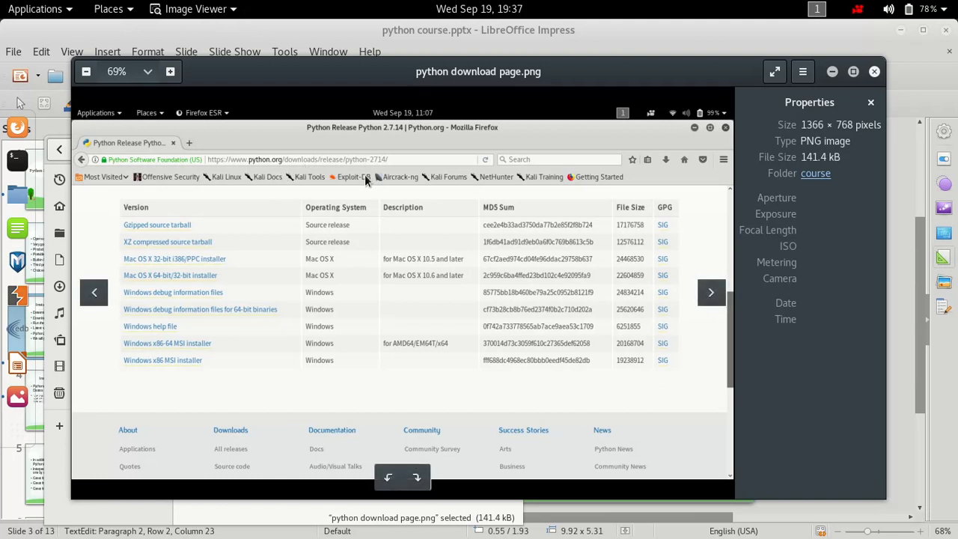
pyautogui.moveTo(347, 171)
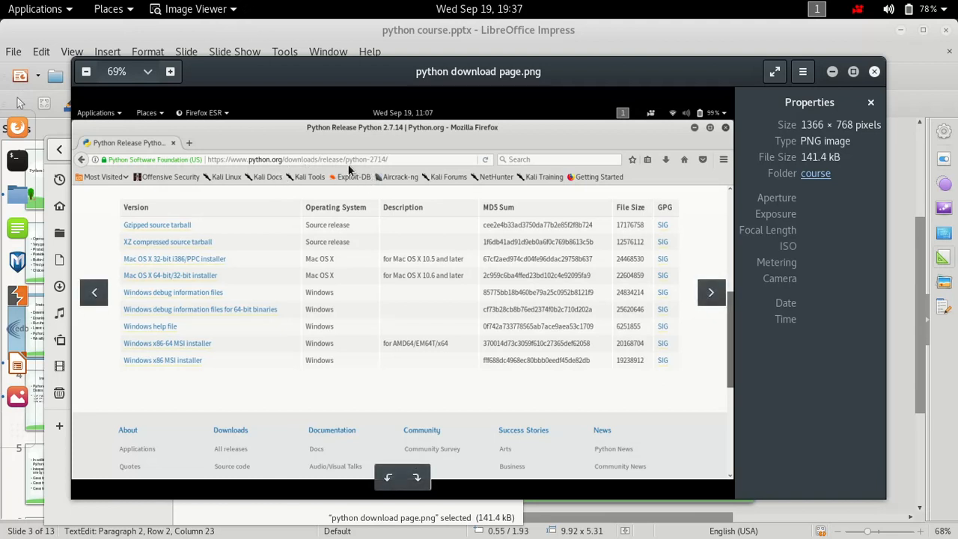
pyautogui.moveTo(382, 165)
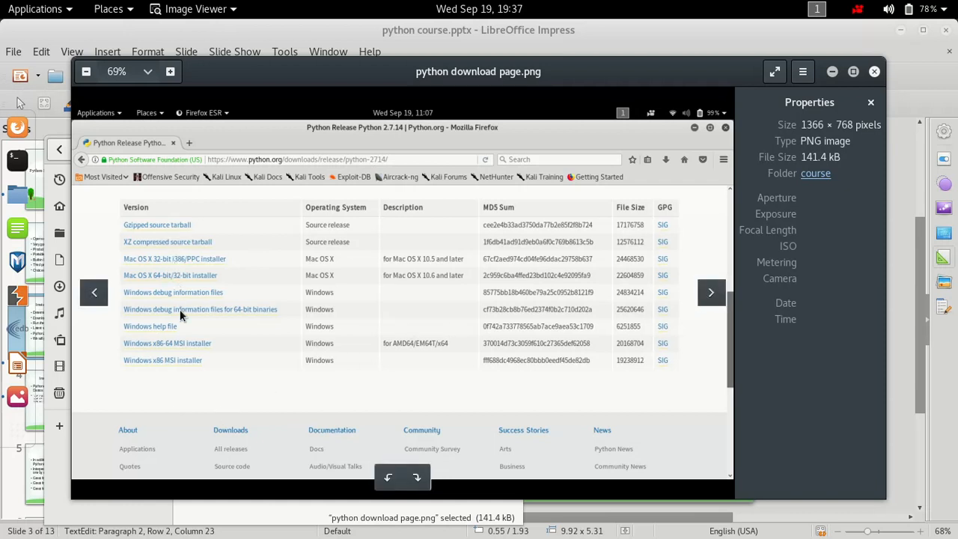
pyautogui.moveTo(195, 268)
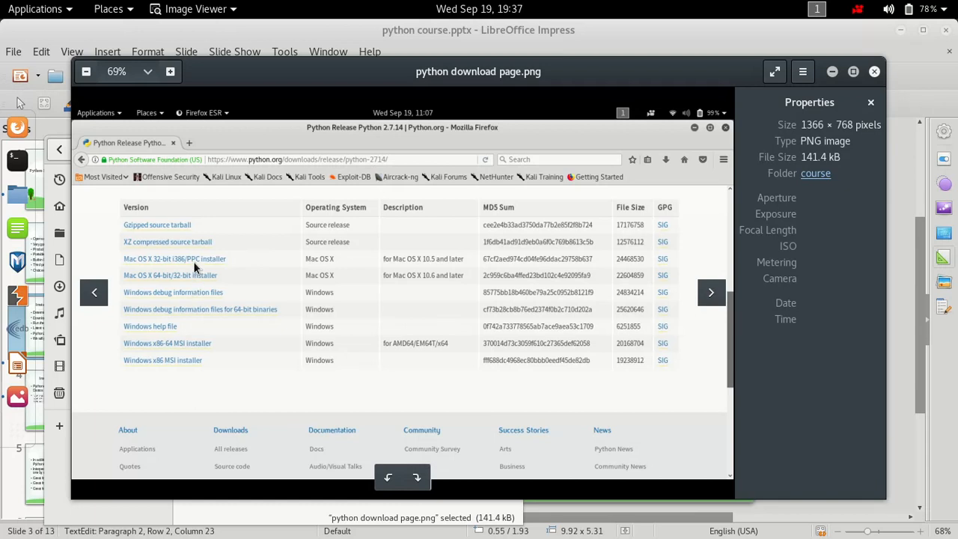
pyautogui.moveTo(266, 246)
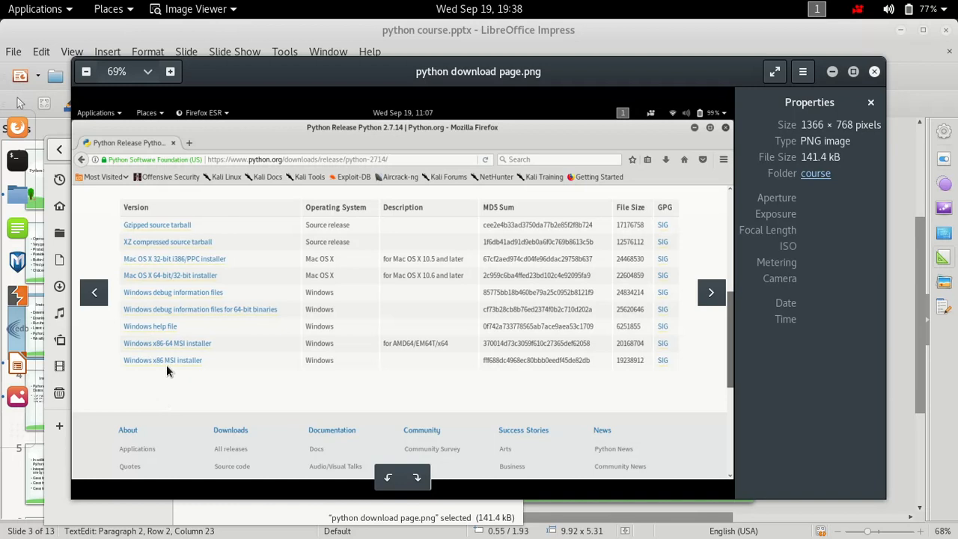
pyautogui.moveTo(186, 370)
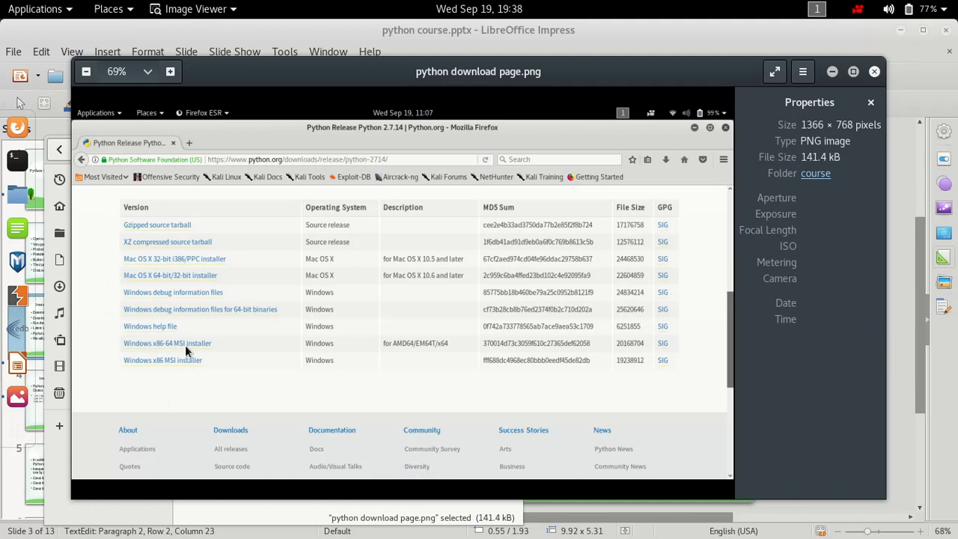
pyautogui.moveTo(449, 299)
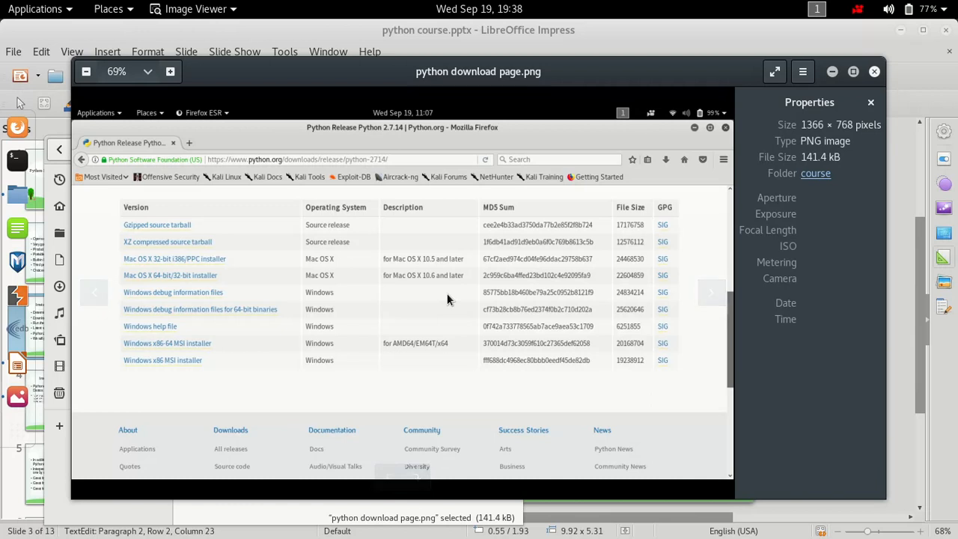
pyautogui.moveTo(563, 274)
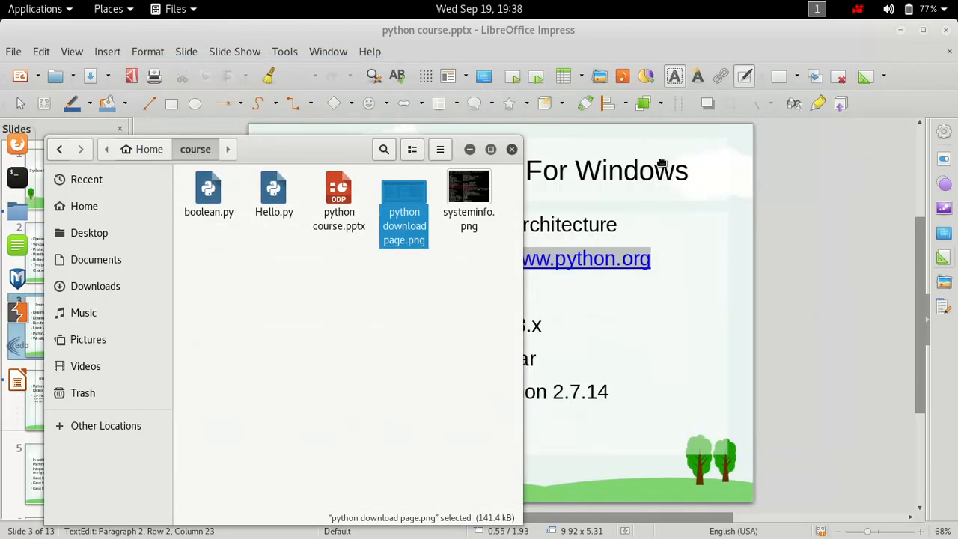
# Return to the slide and highlight the 'Latest version is python 3.x' bullet.
pyautogui.click(512, 150)
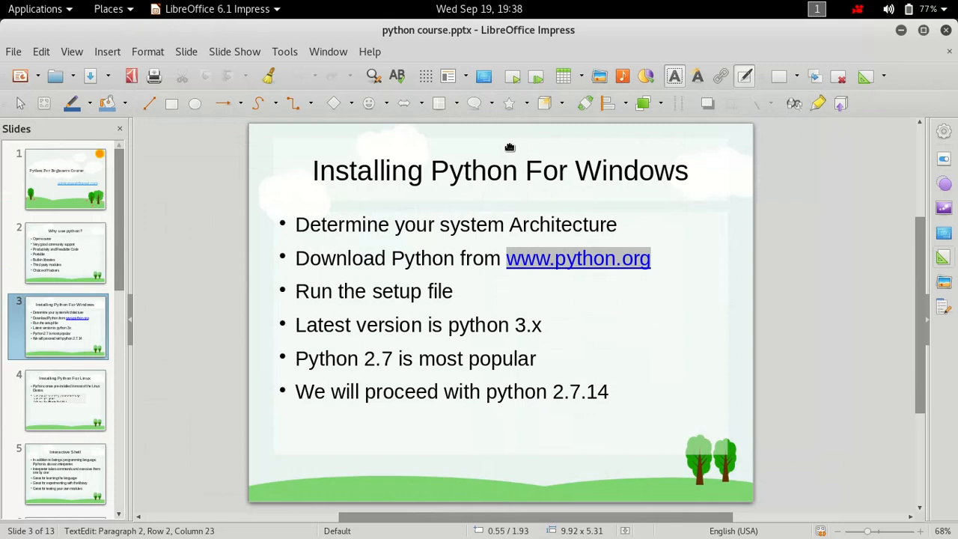
pyautogui.moveTo(431, 342)
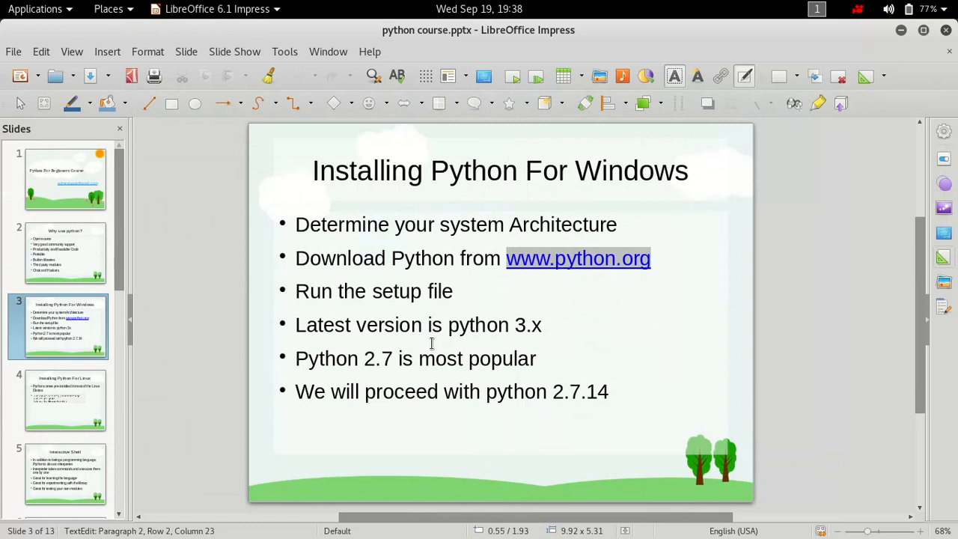
pyautogui.doubleClick(479, 324)
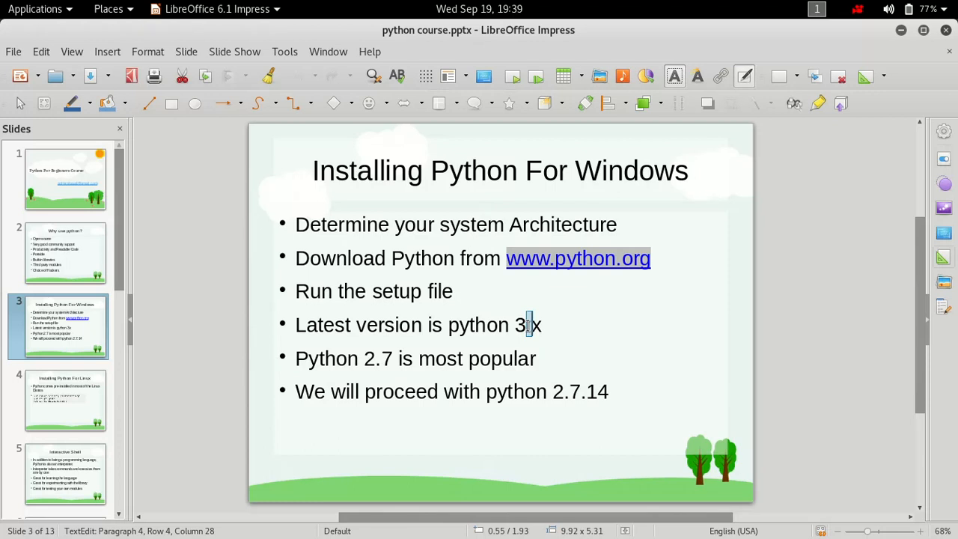
pyautogui.moveTo(545, 395)
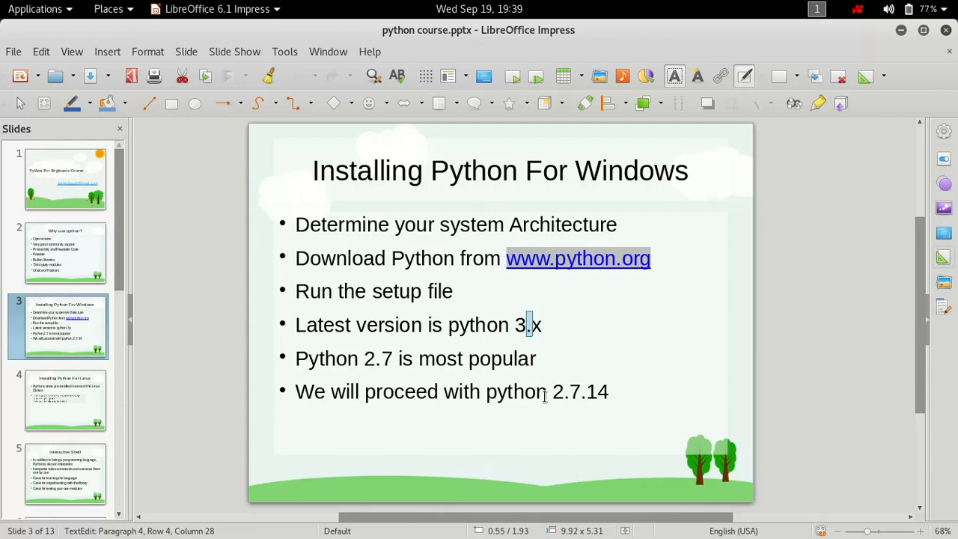
pyautogui.tripleClick(452, 391)
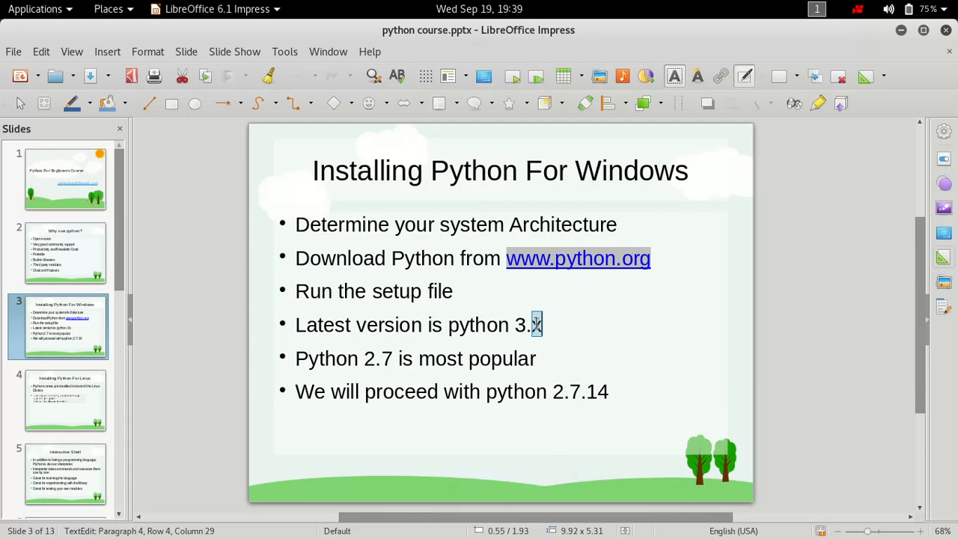
pyautogui.write('x')
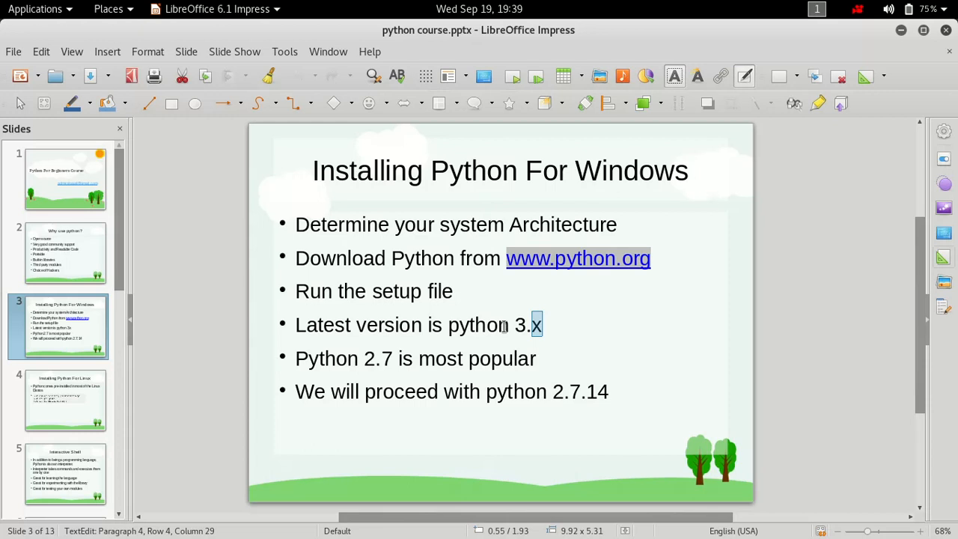
pyautogui.tripleClick(418, 324)
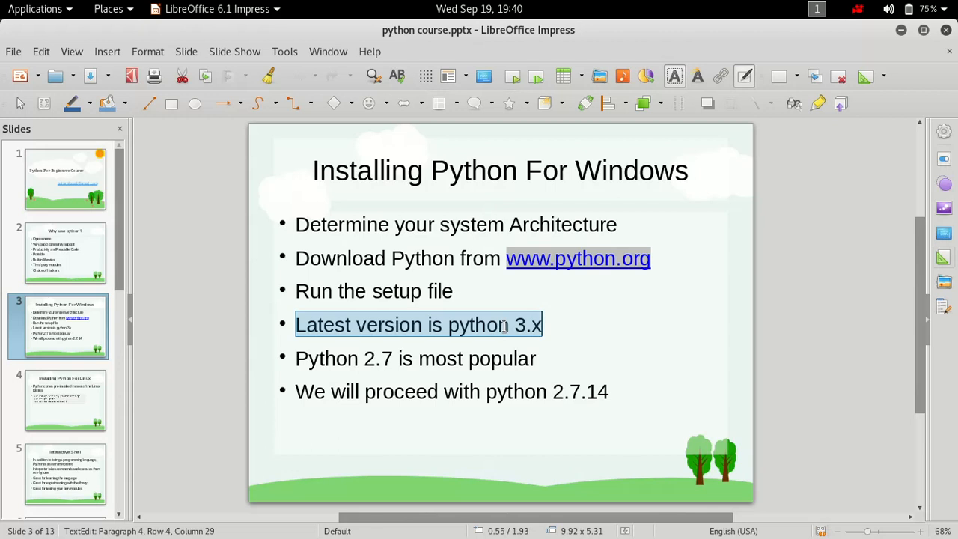
pyautogui.moveTo(667, 383)
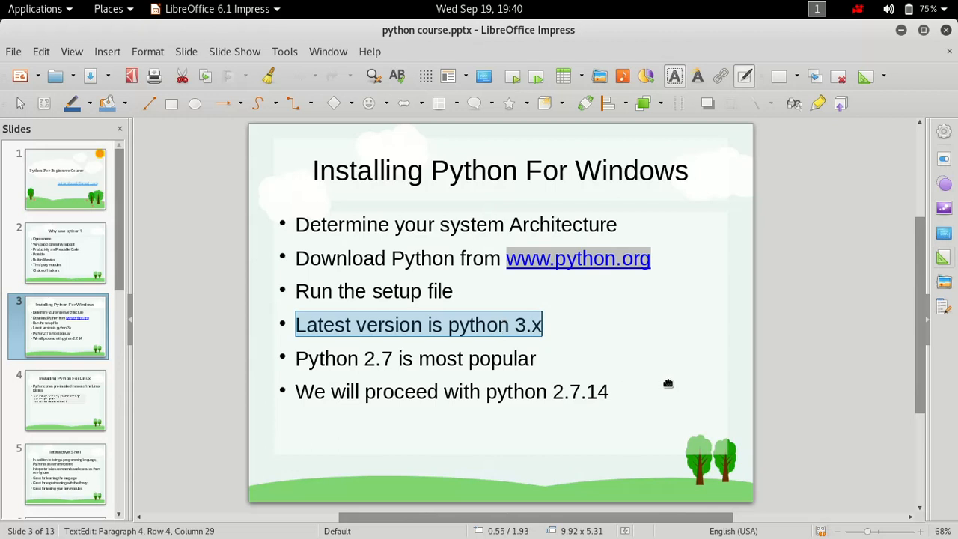